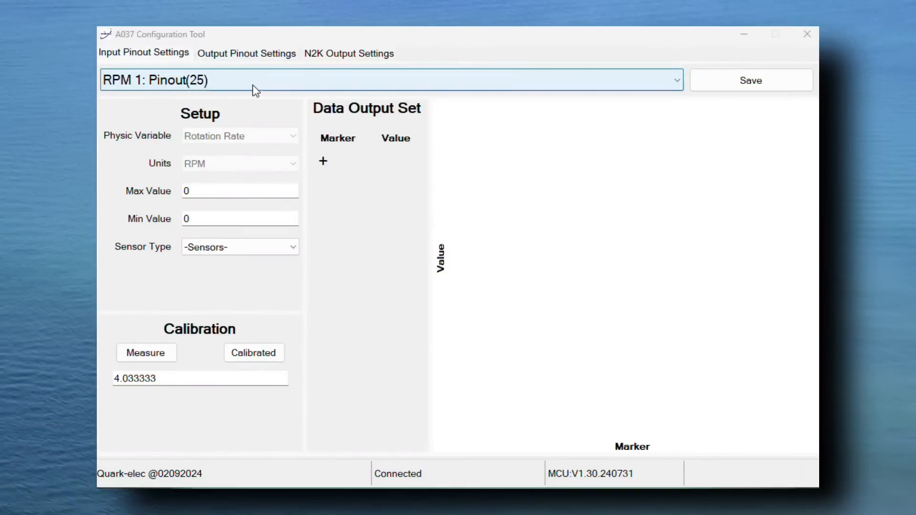
Select Volts 1: Pinout(7) with Temperature V as its physical variable
{"action": "left_click", "coordinate": [675, 81]}
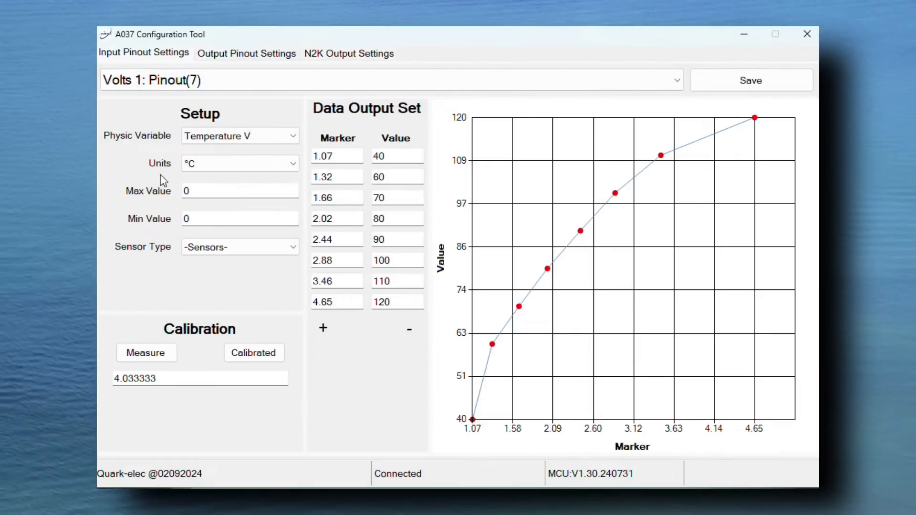
{"action": "left_click", "coordinate": [239, 136]}
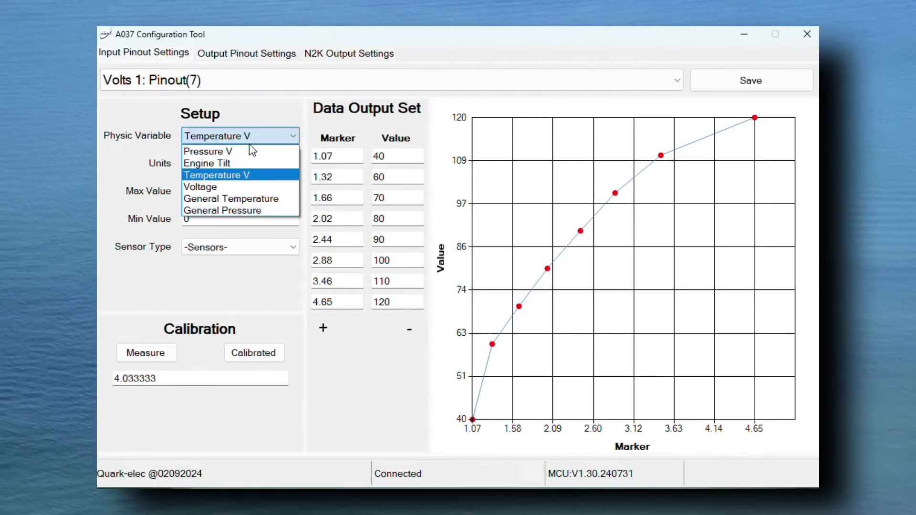
{"action": "mouse_move", "coordinate": [241, 181]}
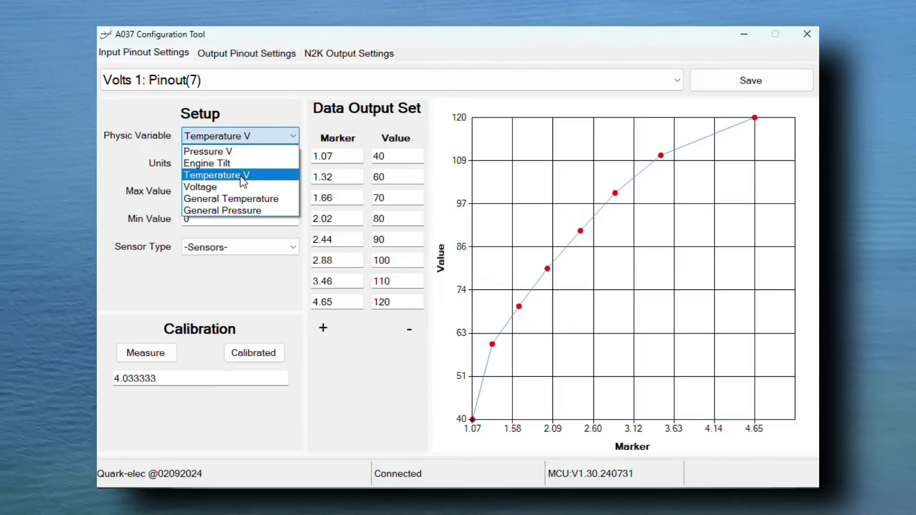
{"action": "left_click", "coordinate": [218, 174]}
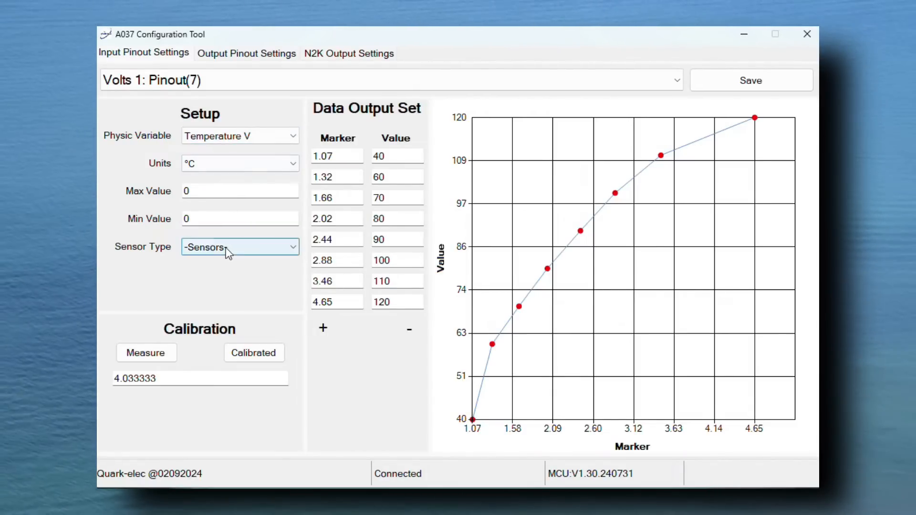
Compare the sensor's raw and calibrated temperature readings, calibrated showing 120
{"action": "left_click", "coordinate": [239, 246]}
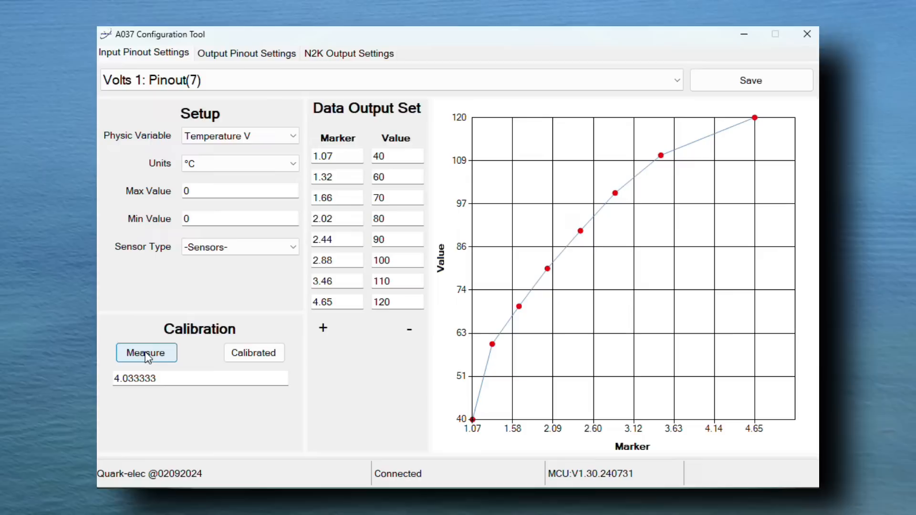
{"action": "left_click", "coordinate": [254, 353]}
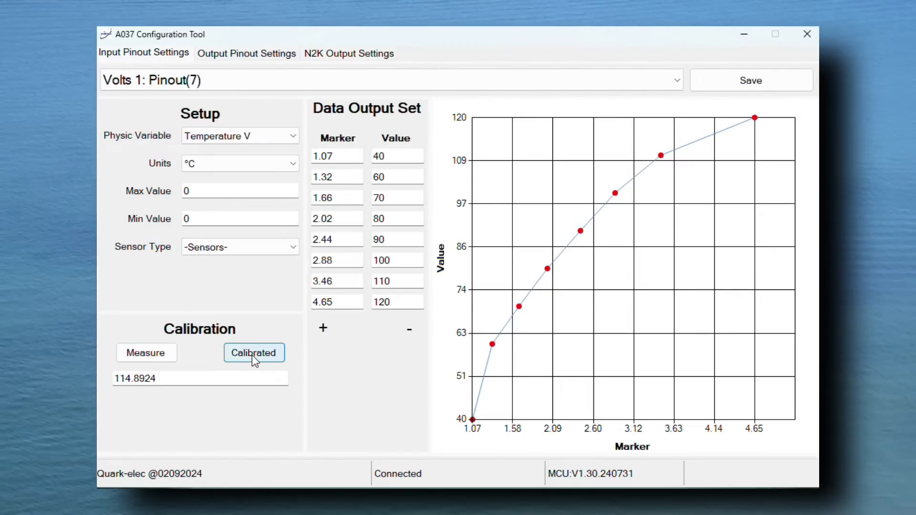
{"action": "left_click", "coordinate": [146, 352]}
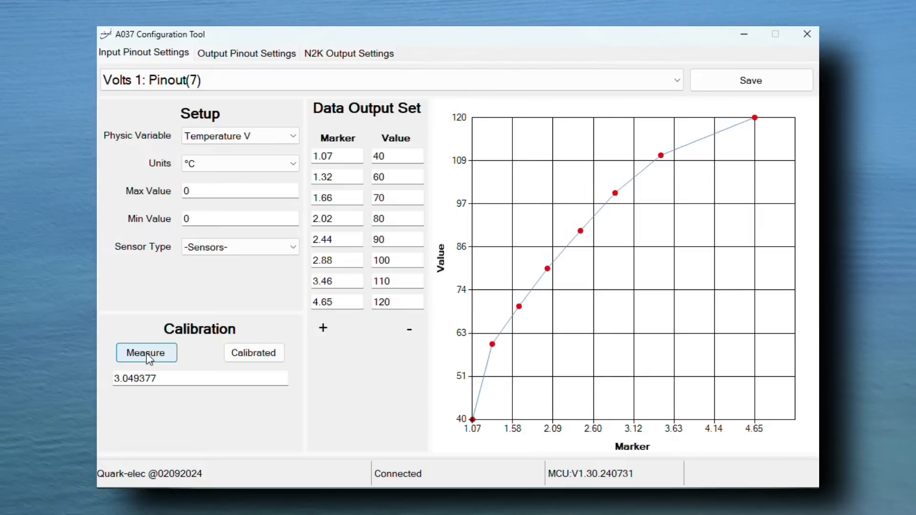
{"action": "left_click", "coordinate": [254, 352]}
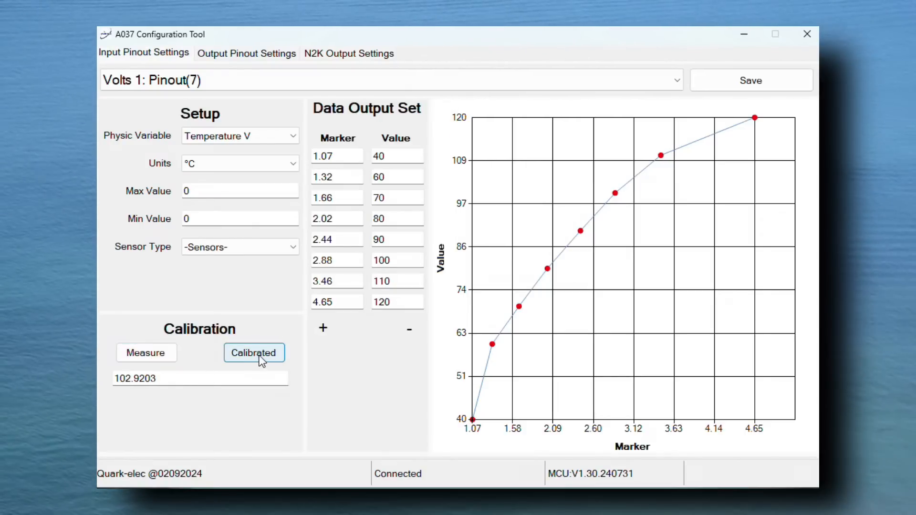
{"action": "mouse_move", "coordinate": [262, 327]}
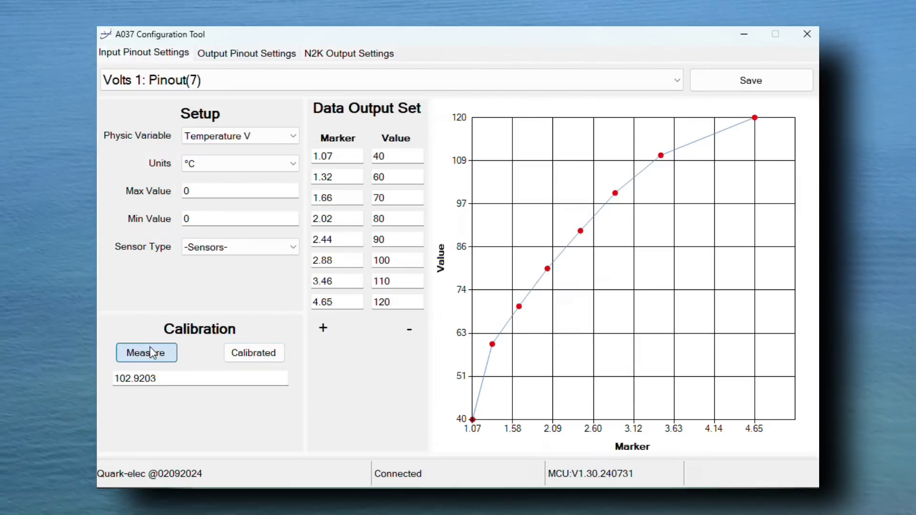
{"action": "left_click", "coordinate": [254, 352]}
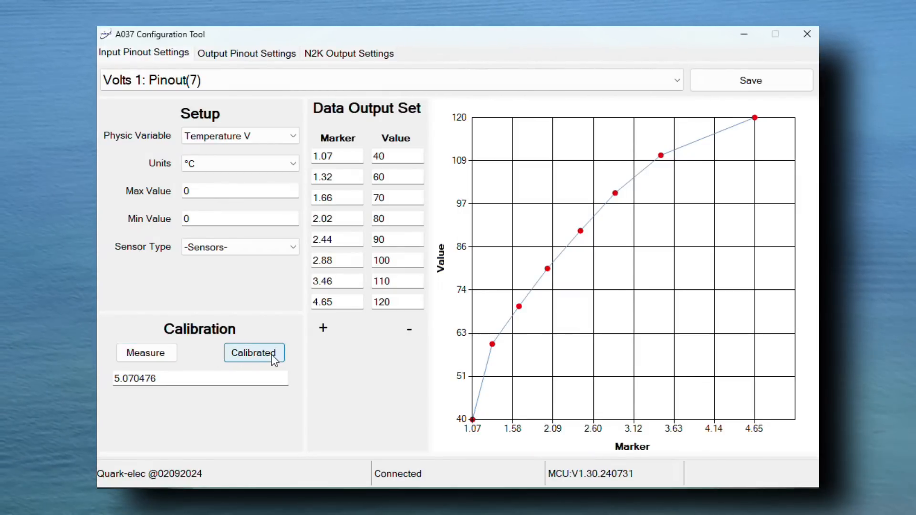
{"action": "left_click", "coordinate": [254, 352]}
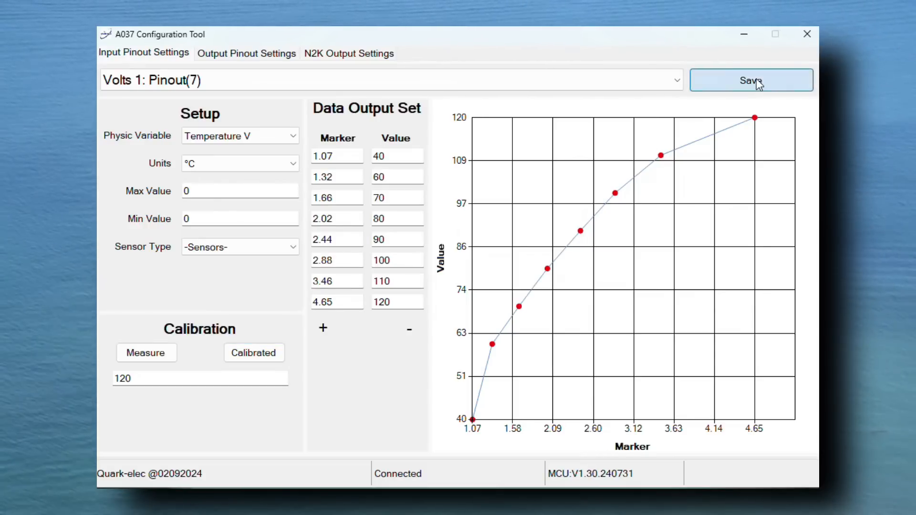
Save the Volts 1 pinout settings and confirm the success message
{"action": "left_click", "coordinate": [751, 80]}
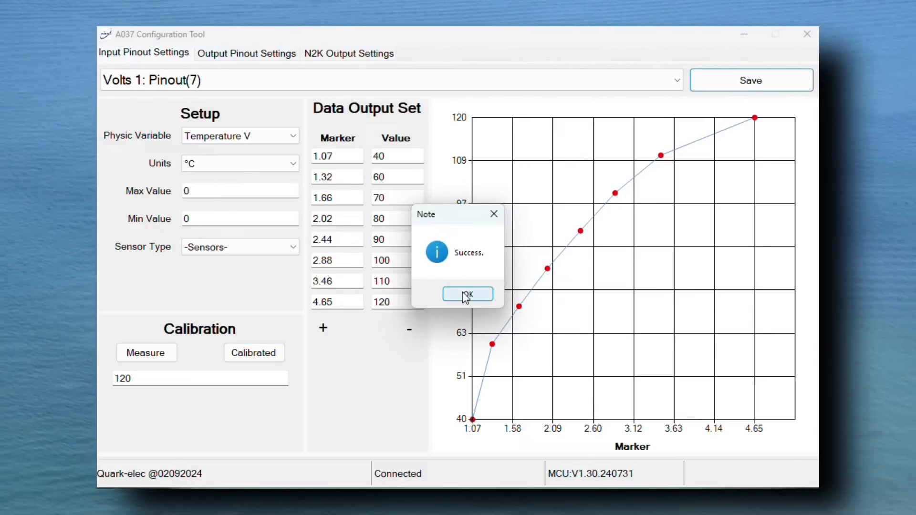
{"action": "left_click", "coordinate": [466, 294]}
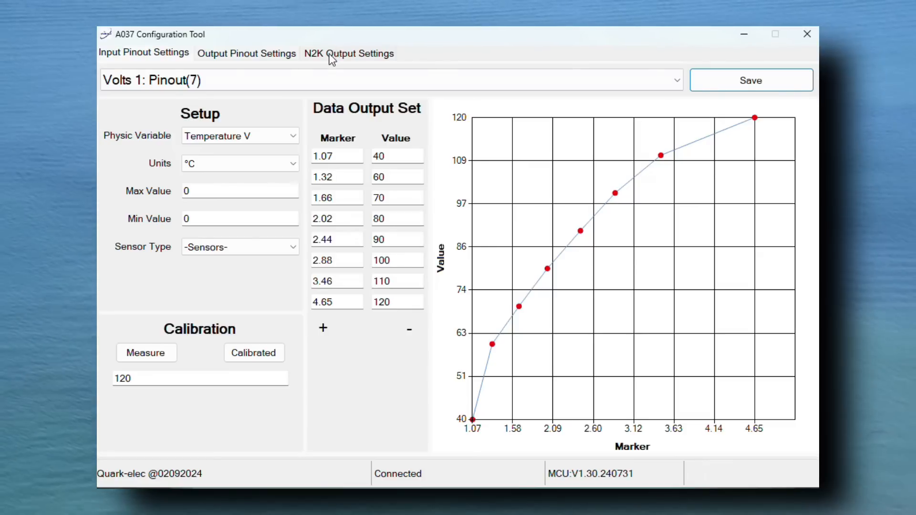
Select PGN 127489: Engine Parameters Dynamic in the N2K Output Settings
{"action": "left_click", "coordinate": [349, 54]}
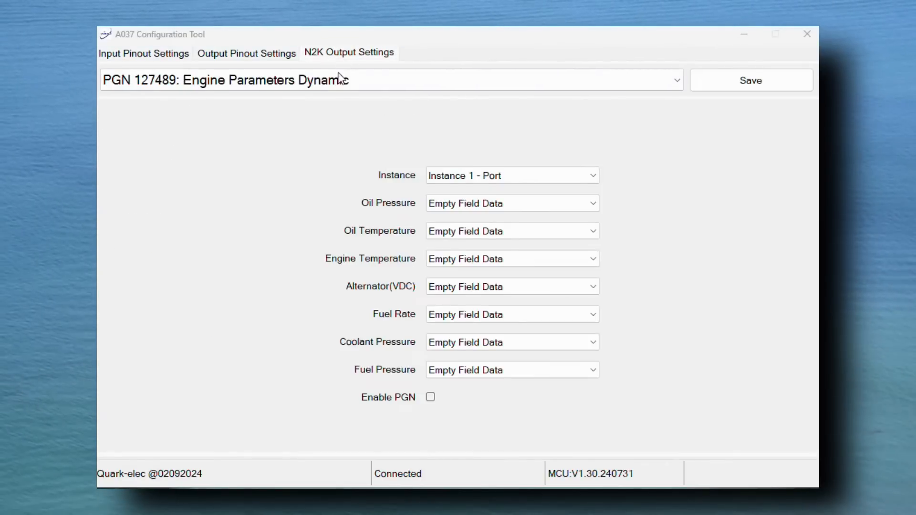
{"action": "left_click", "coordinate": [676, 80]}
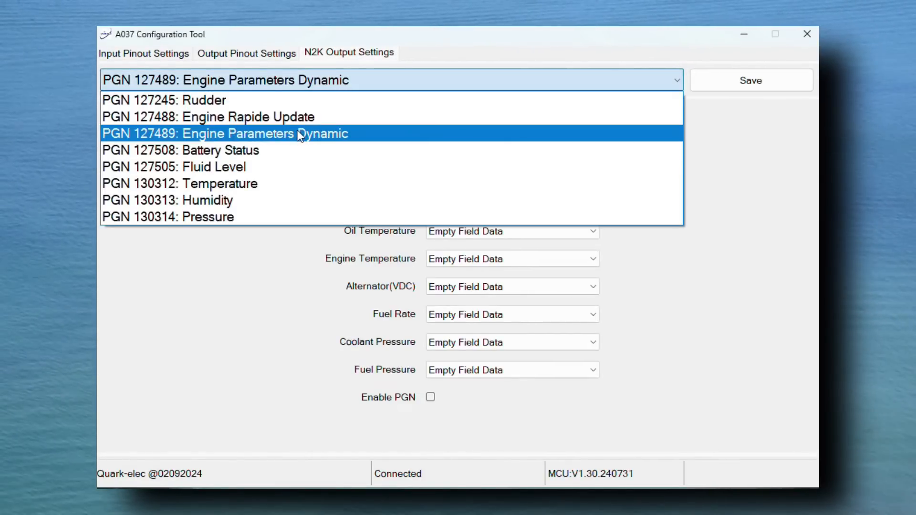
{"action": "left_click", "coordinate": [224, 133]}
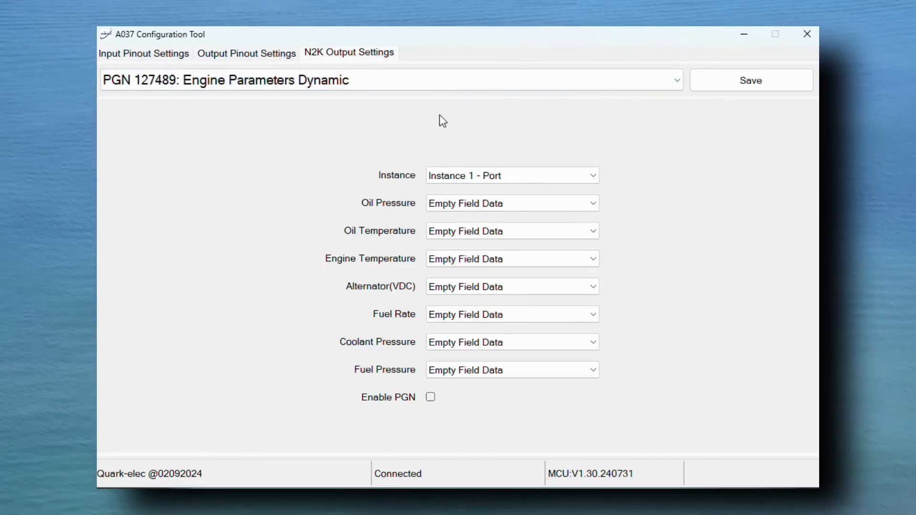
{"action": "mouse_move", "coordinate": [423, 264]}
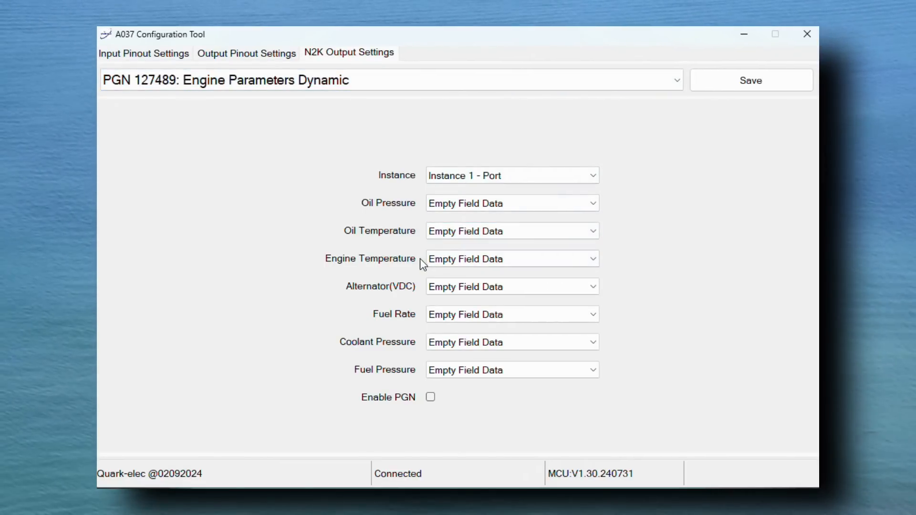
Source Engine Temperature from Volts 1: Pinout(7), enable PGN 127489 and save
{"action": "left_click", "coordinate": [512, 258]}
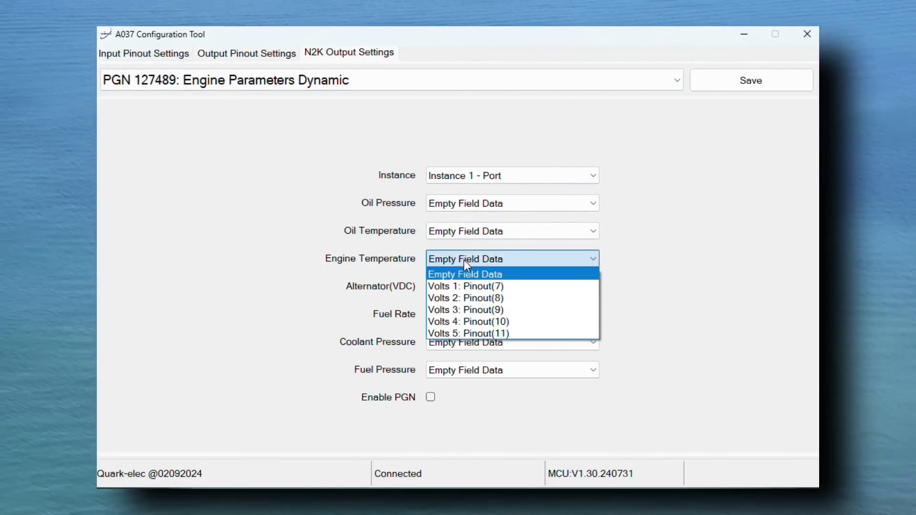
{"action": "mouse_move", "coordinate": [495, 286]}
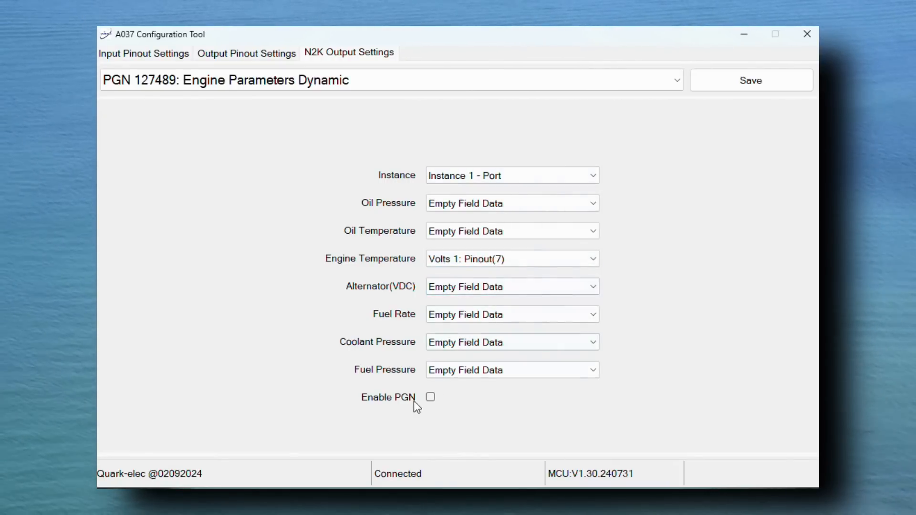
{"action": "mouse_move", "coordinate": [436, 405]}
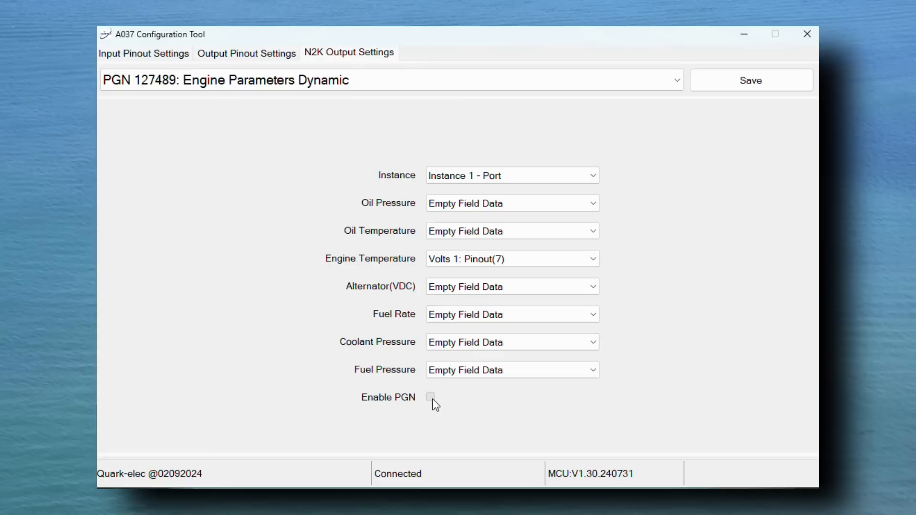
{"action": "left_click", "coordinate": [430, 397]}
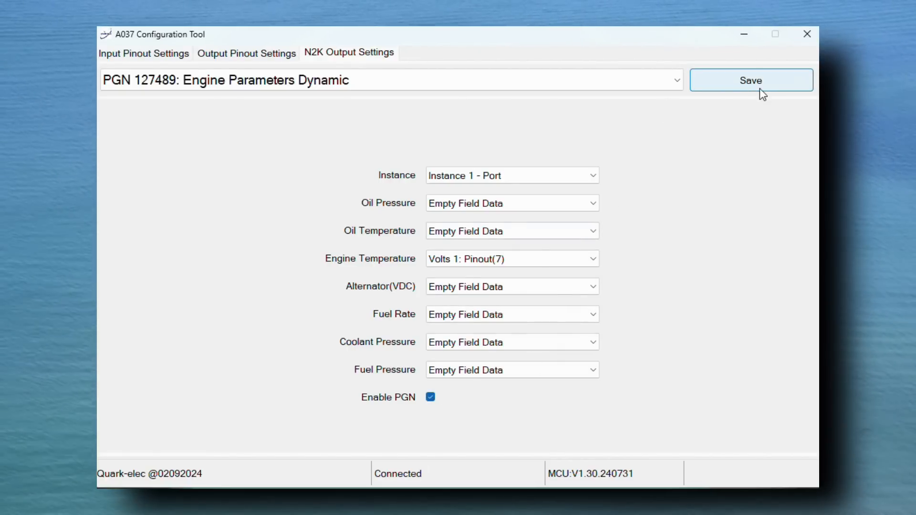
{"action": "left_click", "coordinate": [751, 80]}
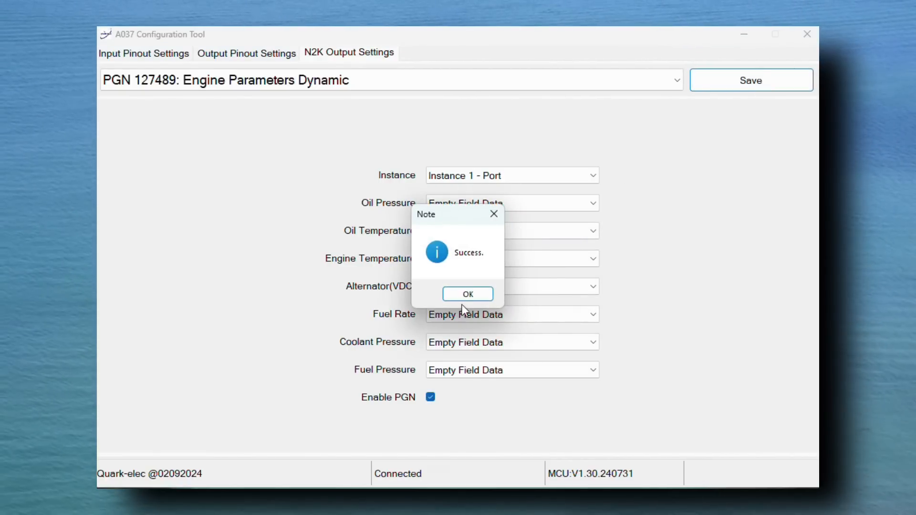
{"action": "left_click", "coordinate": [467, 294]}
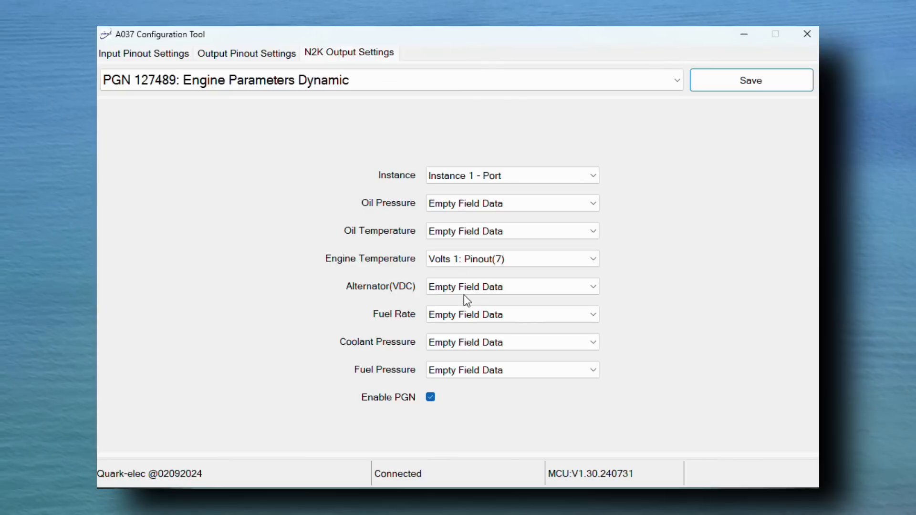